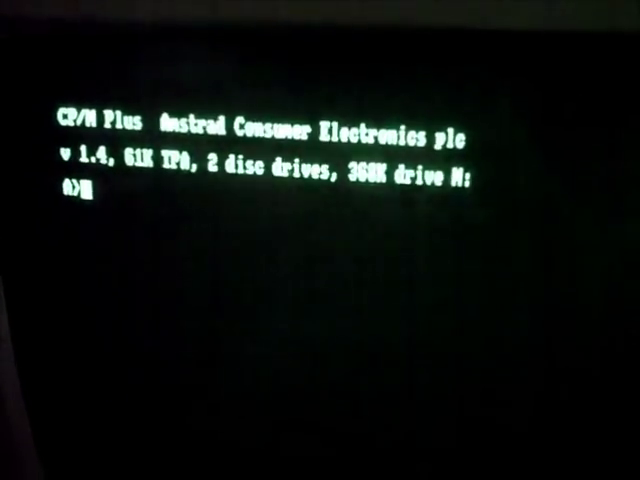
# Start the Disckit utility by entering 'diskit' at the A> prompt
pyautogui.write('diskit')
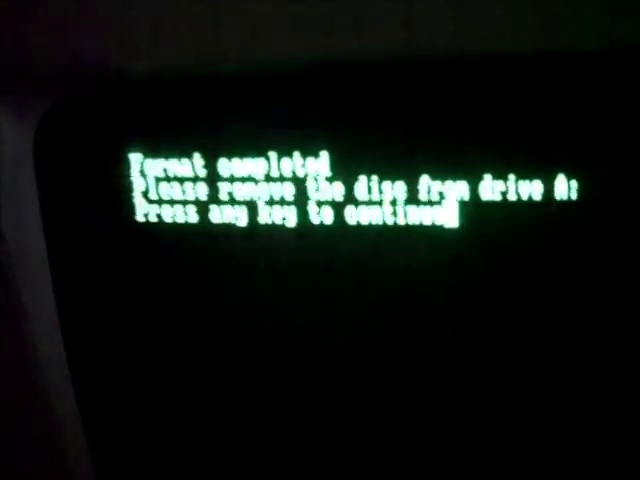
# Dismiss the format-completed message to reach the 'format another CF2 disc' offer
pyautogui.press('enter')
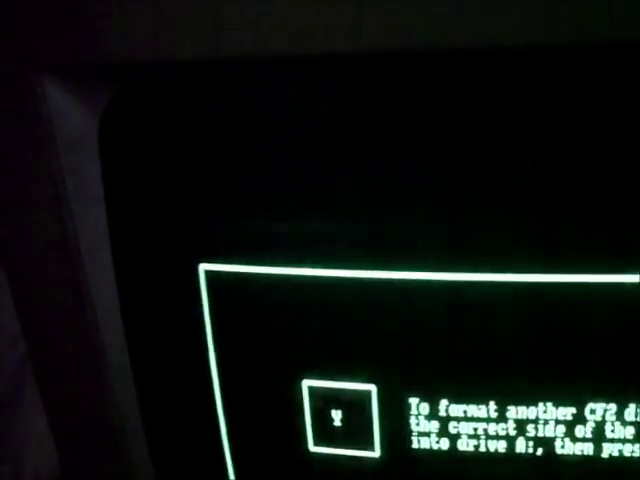